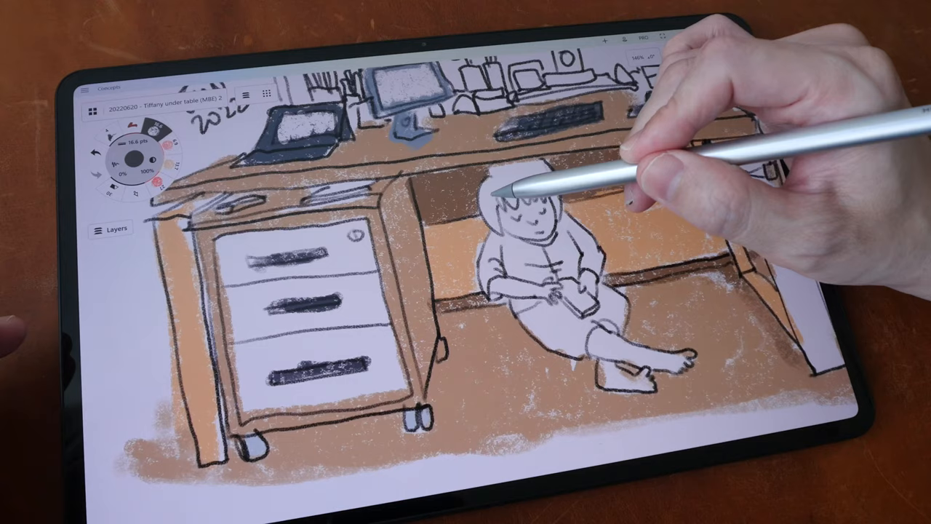
pyautogui.moveTo(524, 189); pyautogui.dragTo(502, 203)
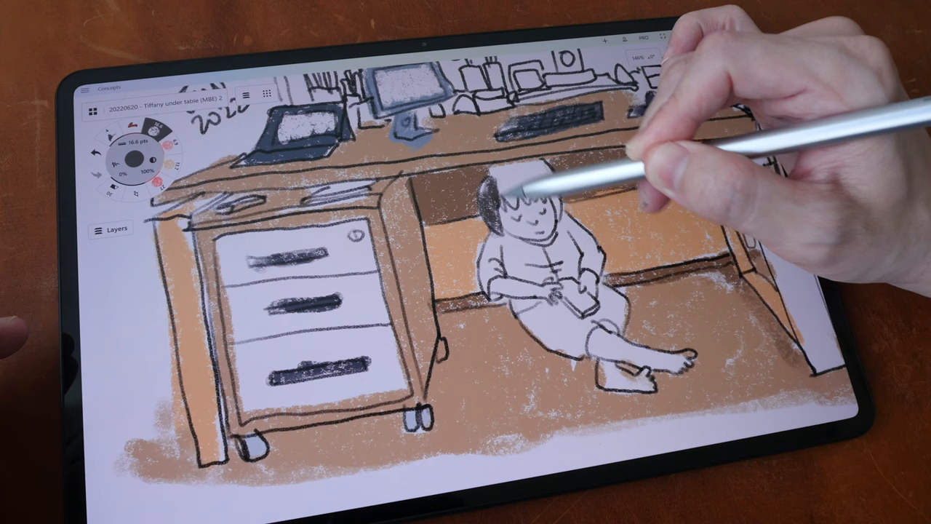